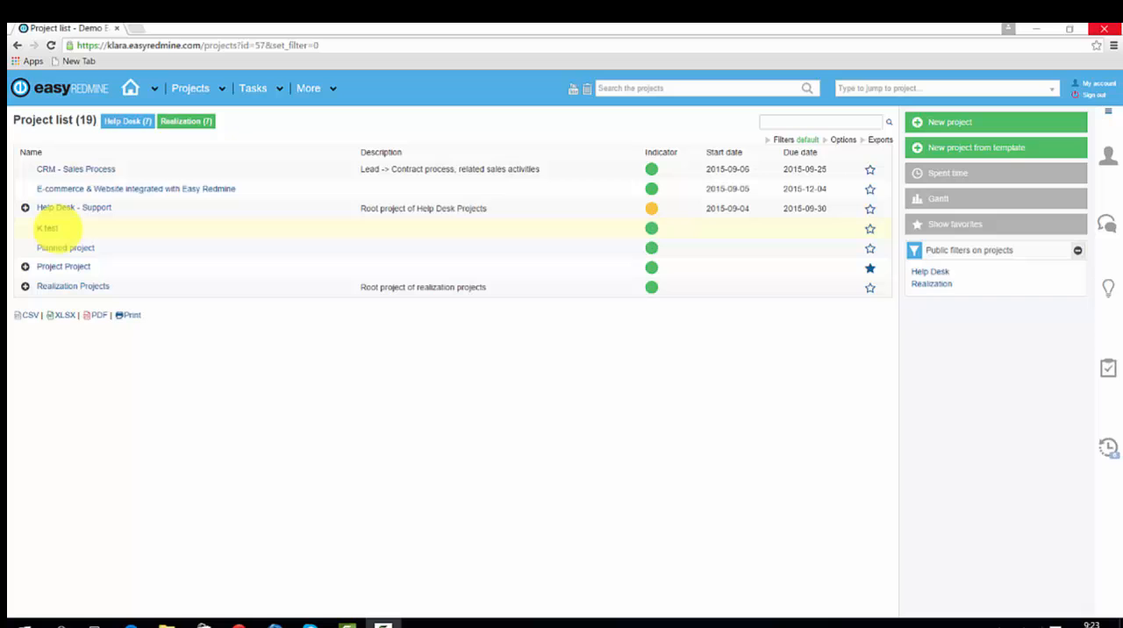
Step: Go into the K.test project and bring up its Settings page
click(46, 228)
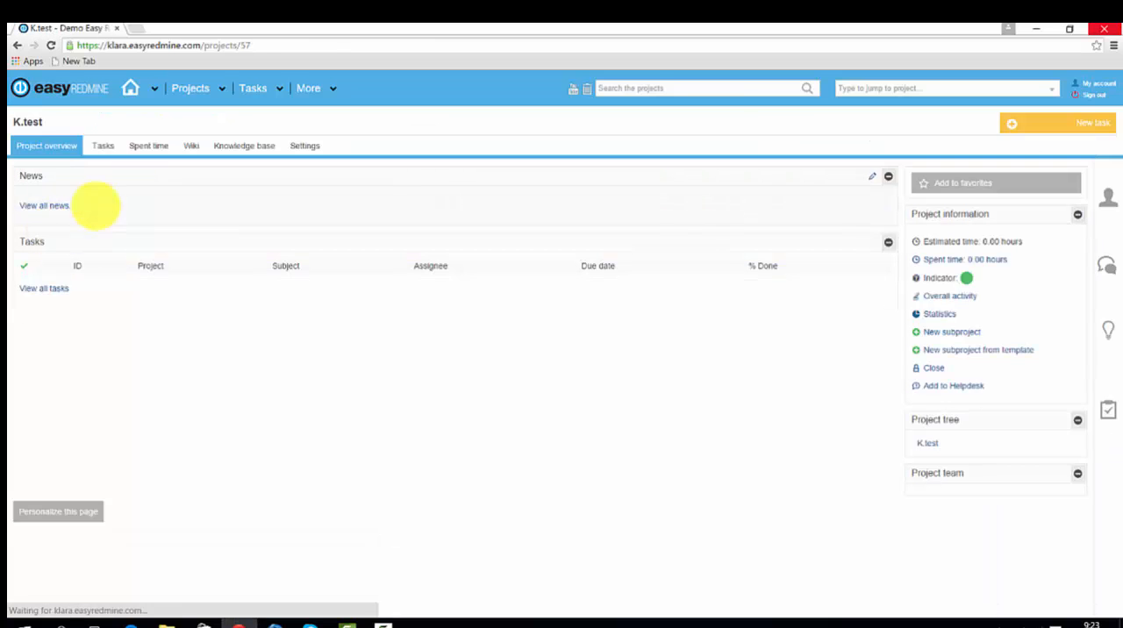
click(306, 145)
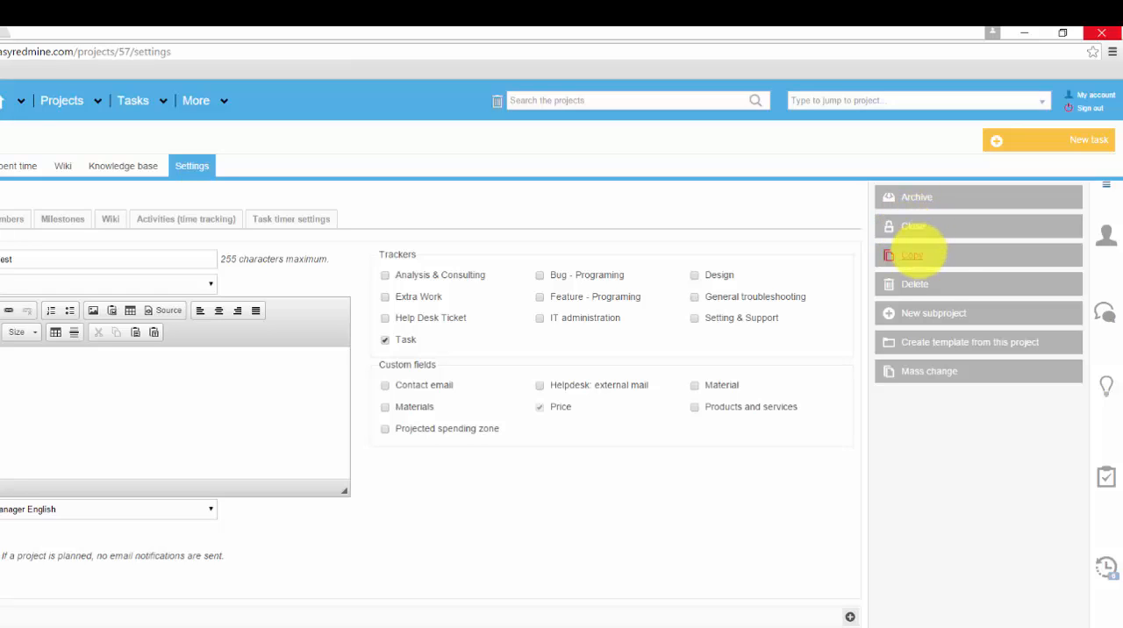
mouse_move(916, 284)
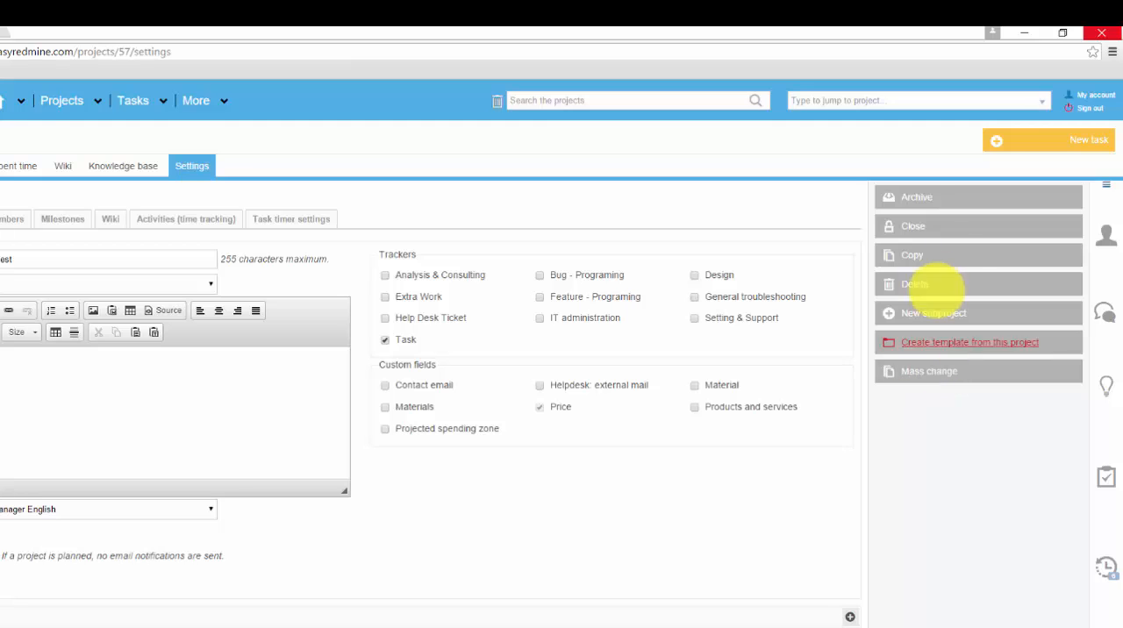
Step: Archive K.test with confirmation and return to the project list, now at 18 projects
click(915, 197)
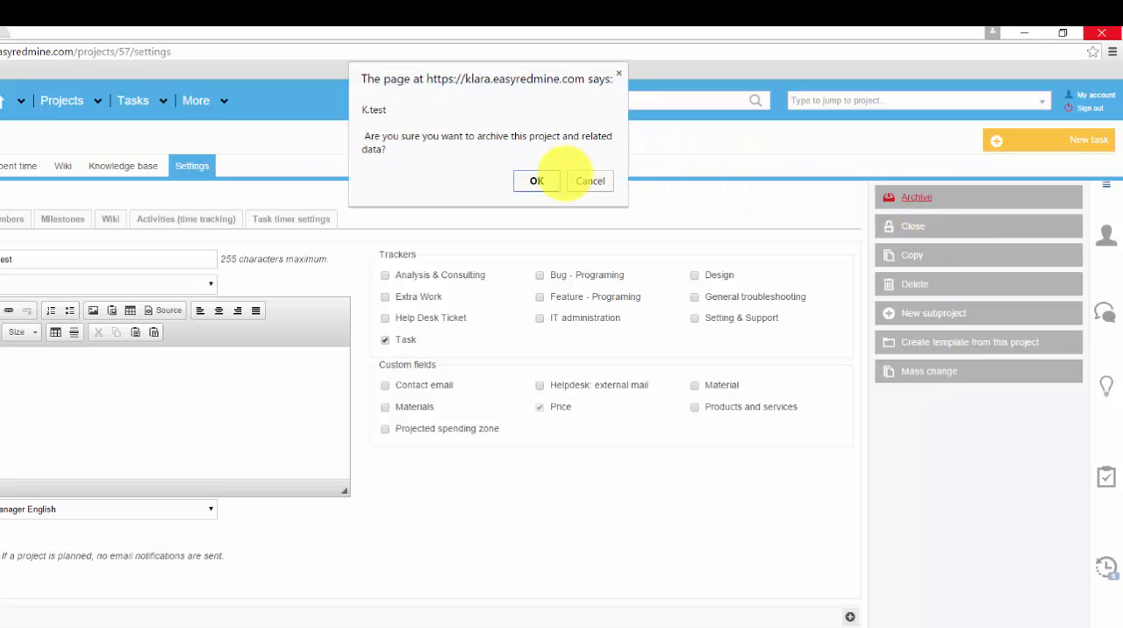
click(537, 181)
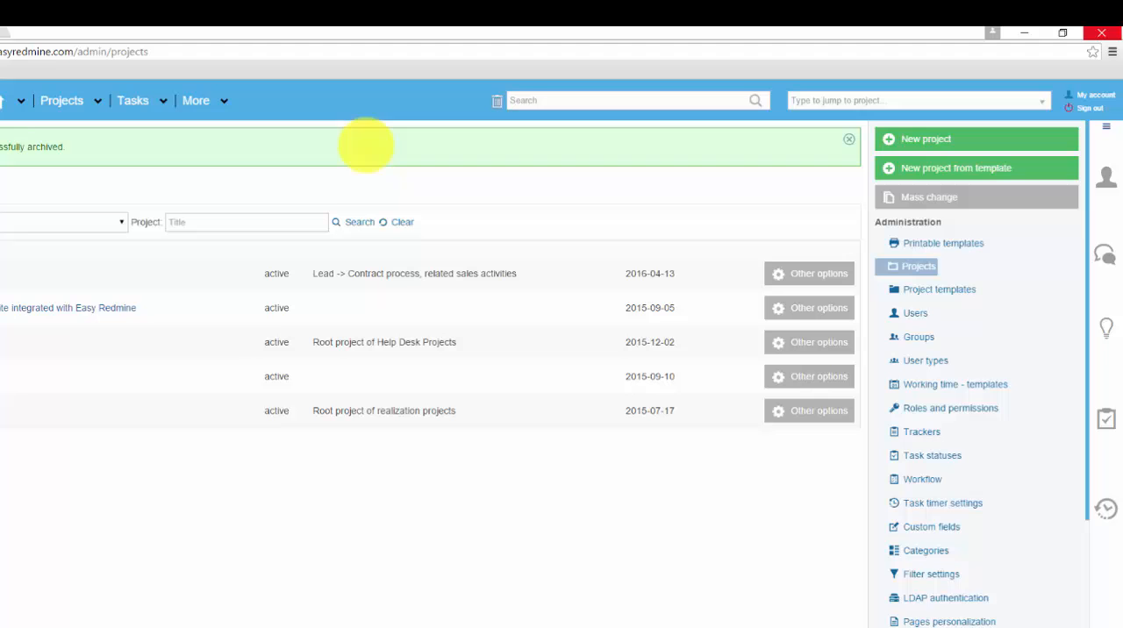
mouse_move(62, 100)
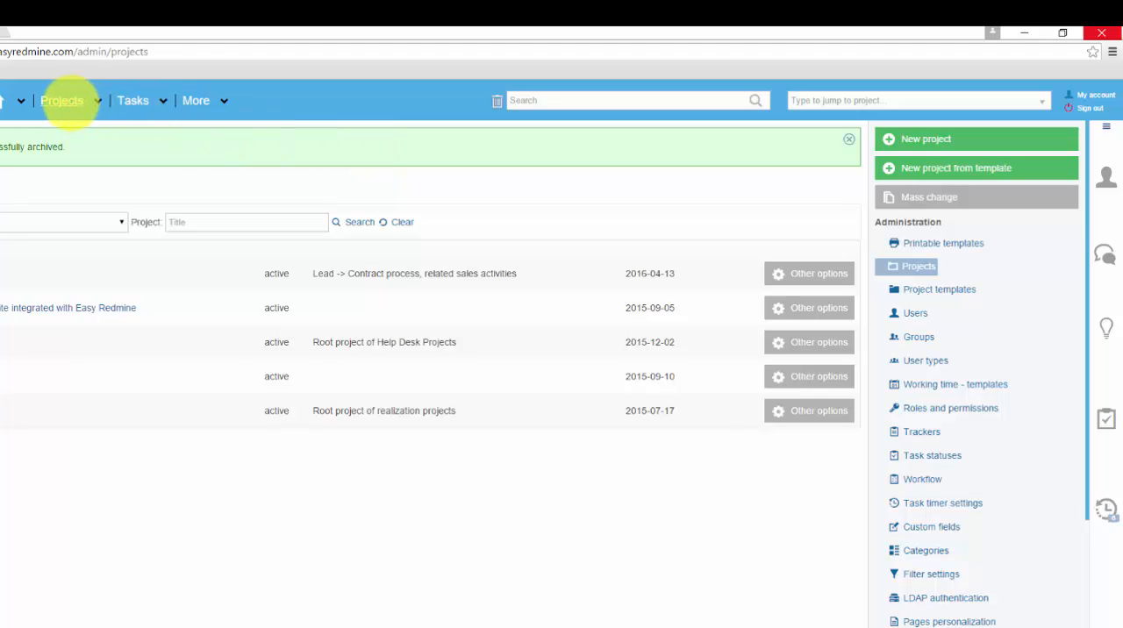
click(62, 100)
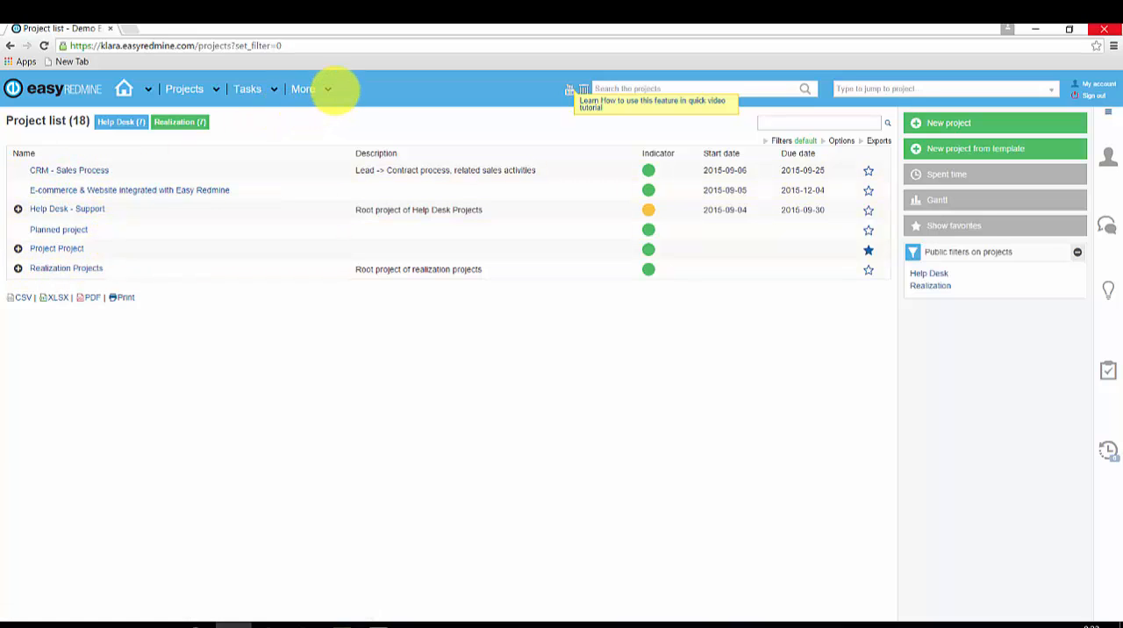
Step: Reach the Administration projects list via the More modules overview
click(302, 87)
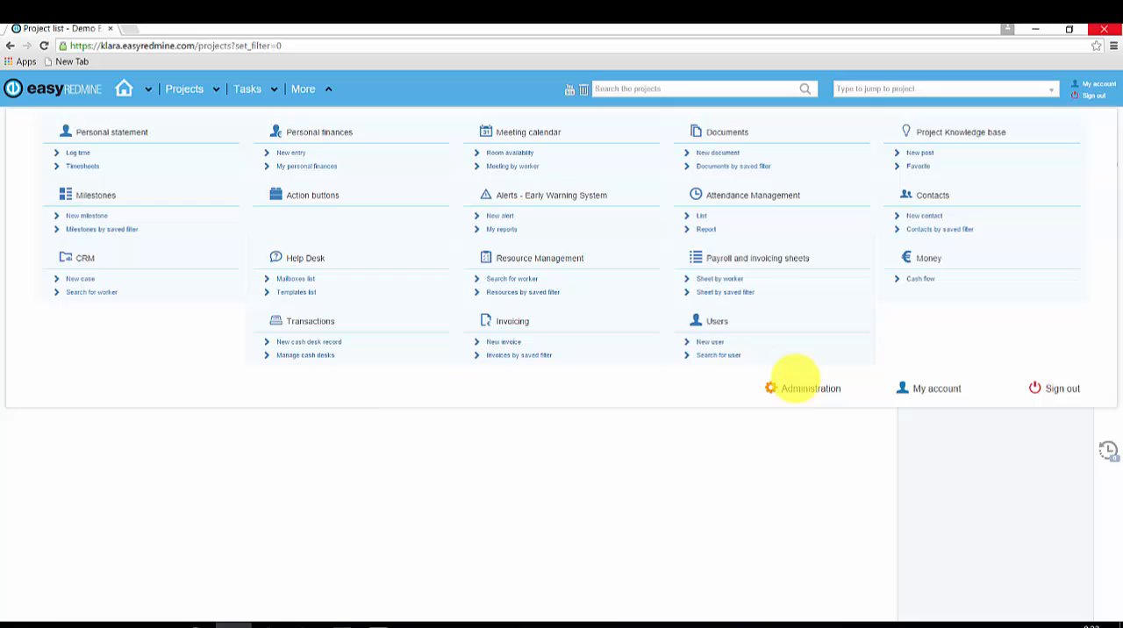
click(809, 388)
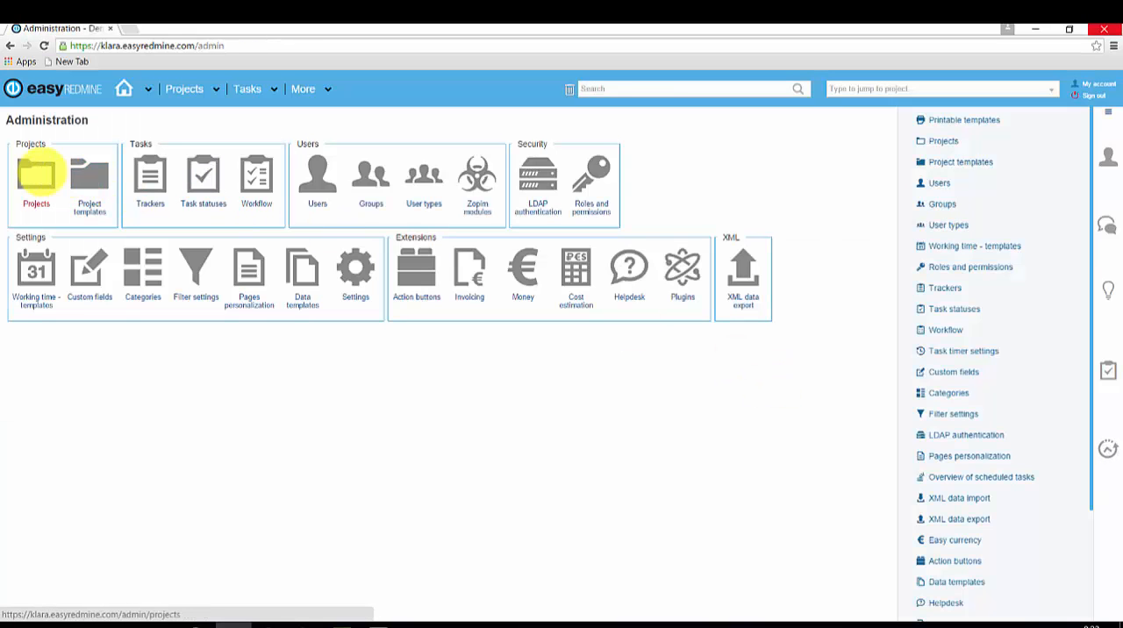
click(35, 175)
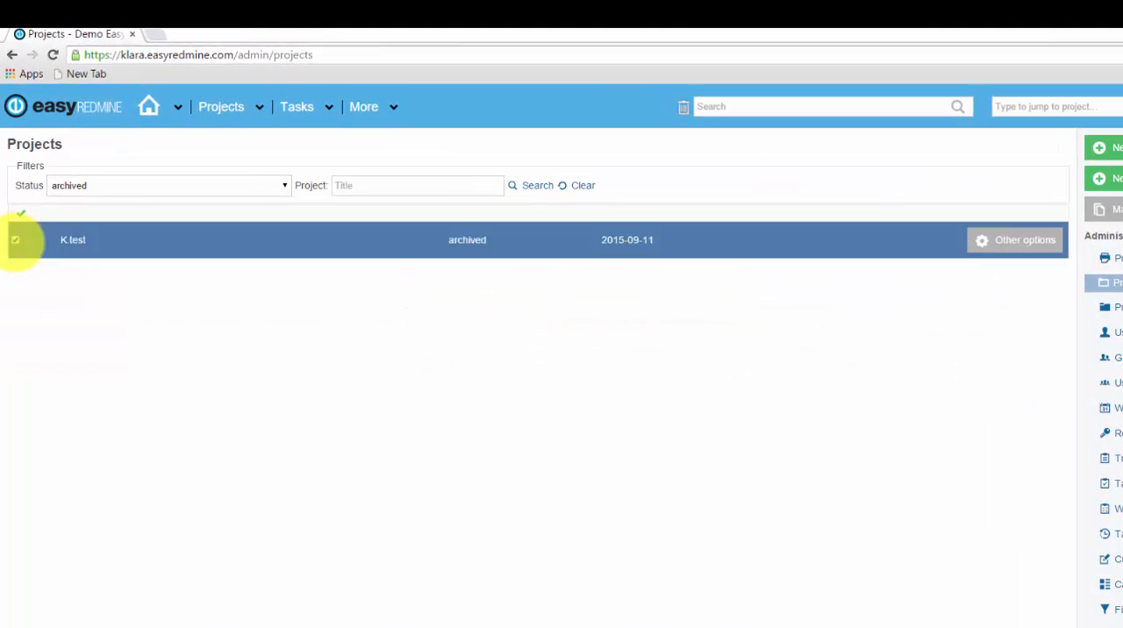
Step: Unarchive K.test from the archived projects and return to the 19-project list
click(1014, 239)
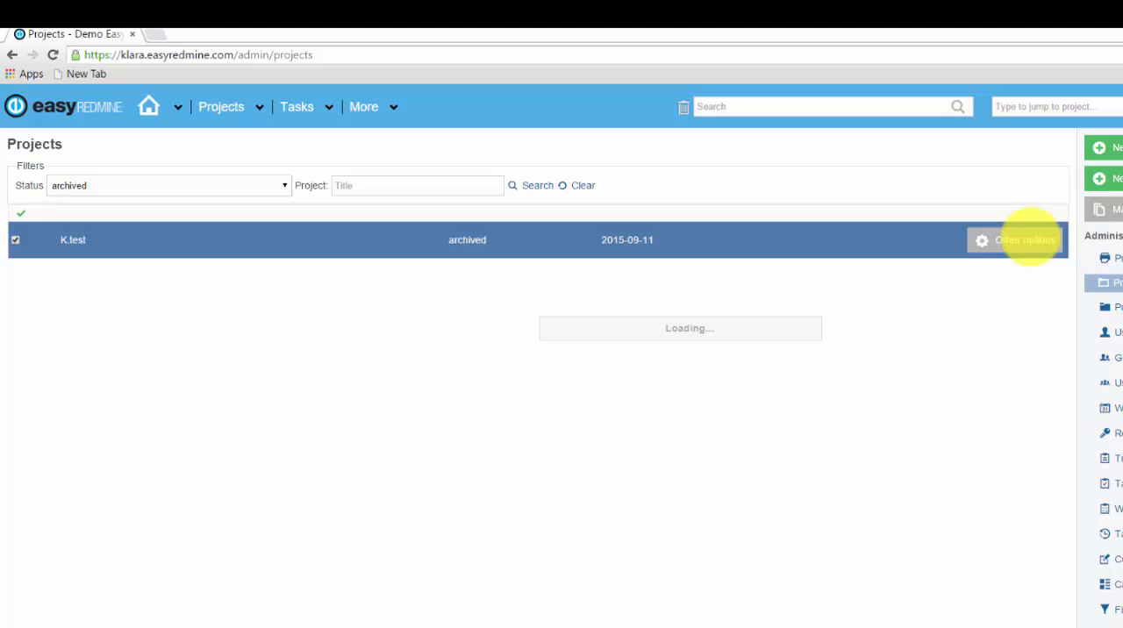
click(1070, 244)
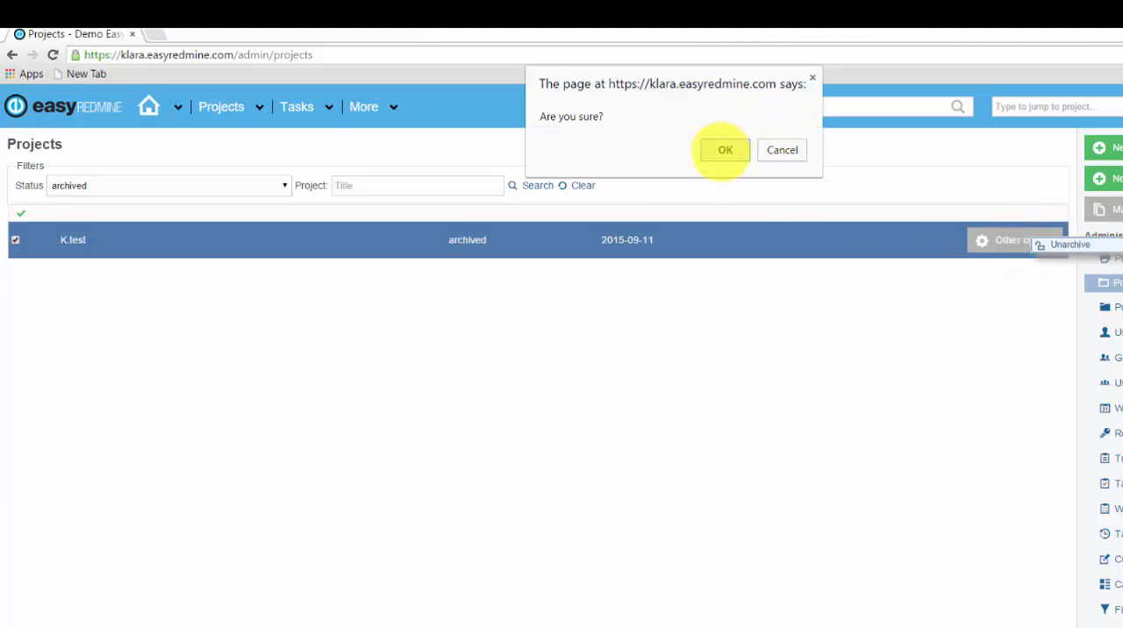
click(724, 149)
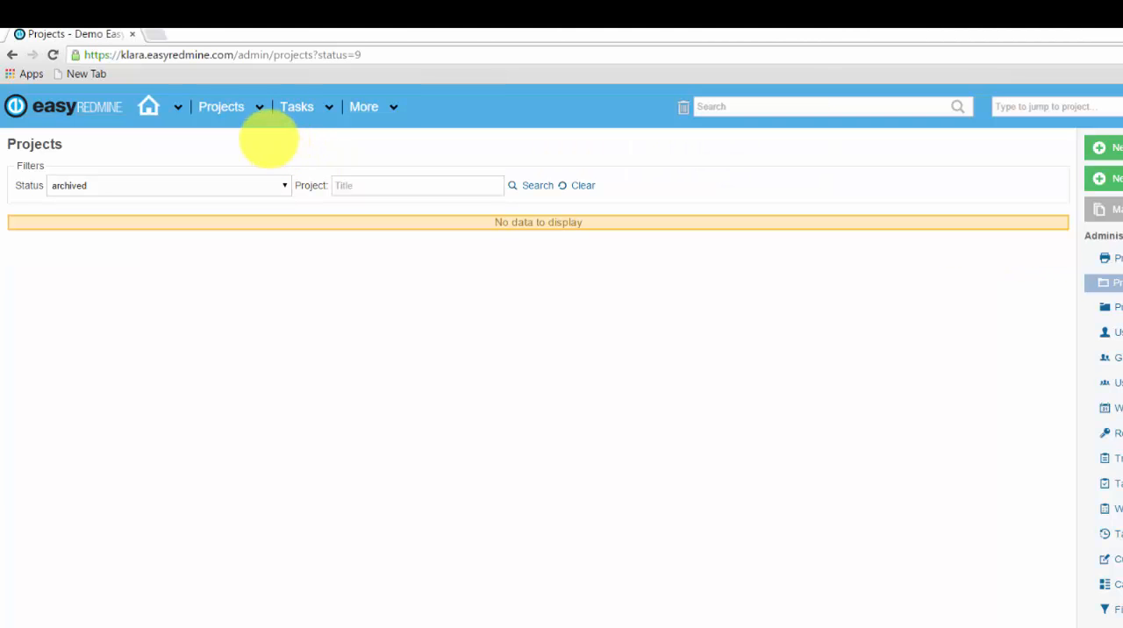
click(221, 106)
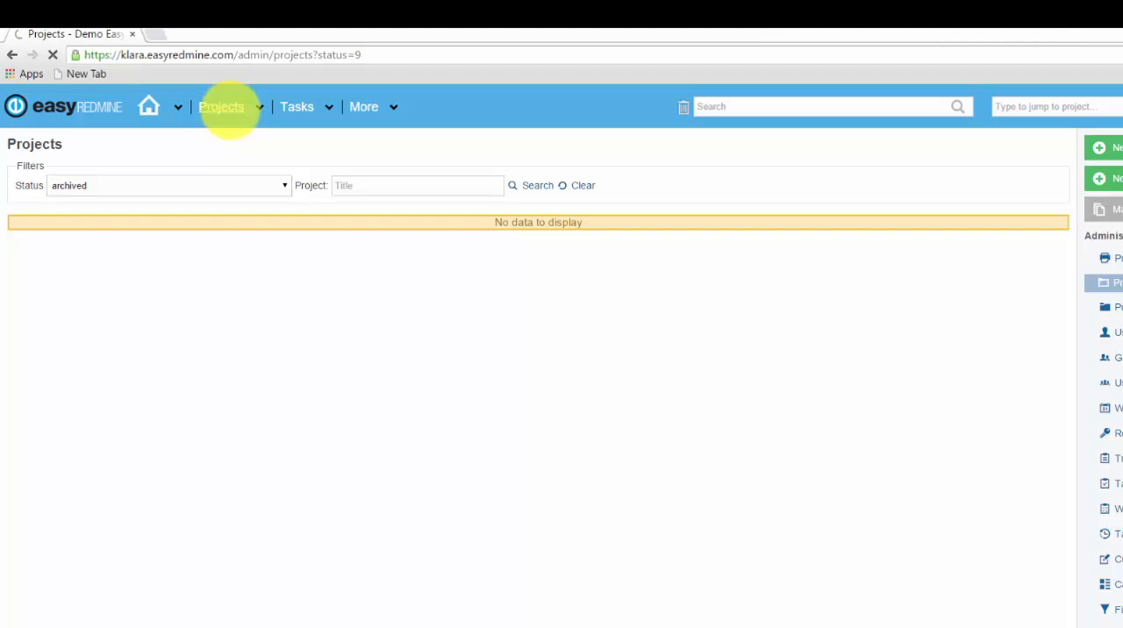
click(221, 105)
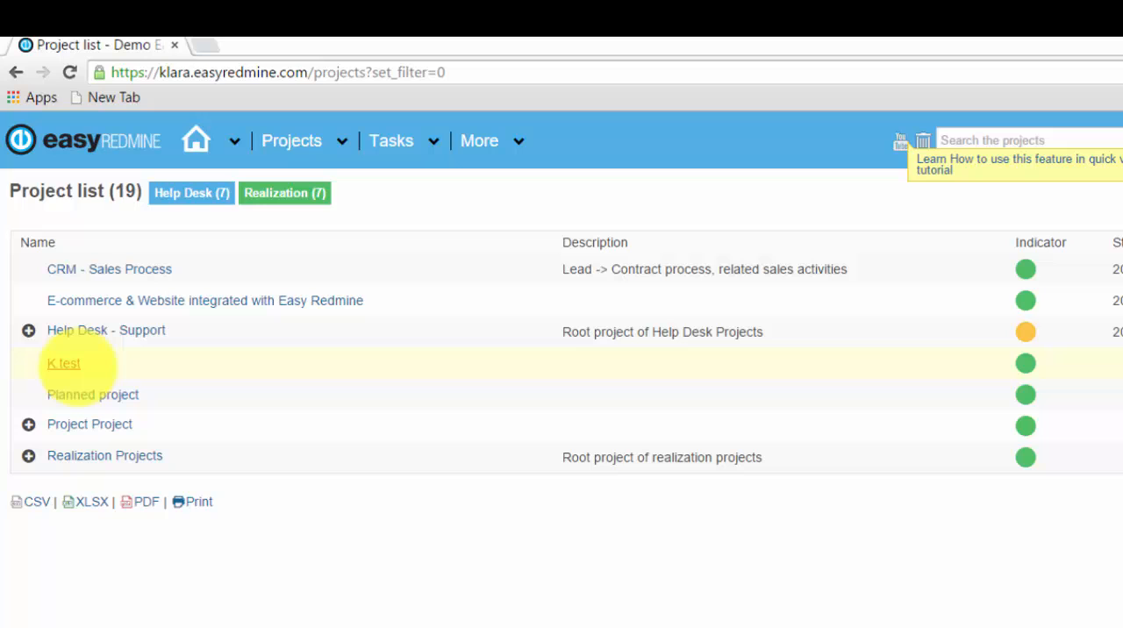
Step: Close K.test from its settings and confirm, making it read-only
click(63, 363)
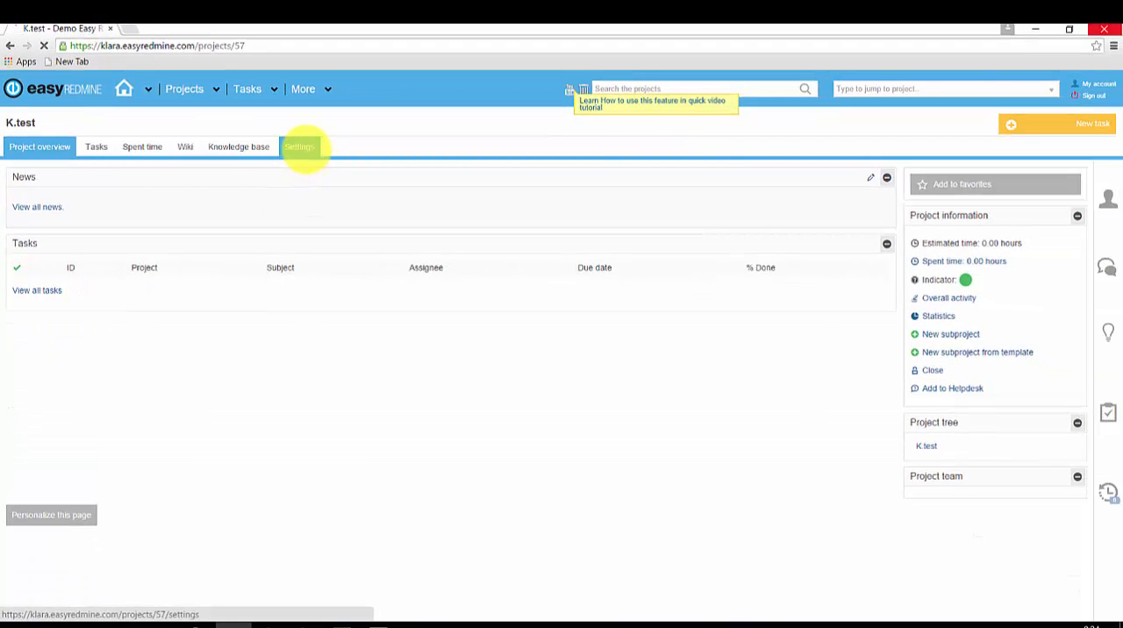
click(298, 147)
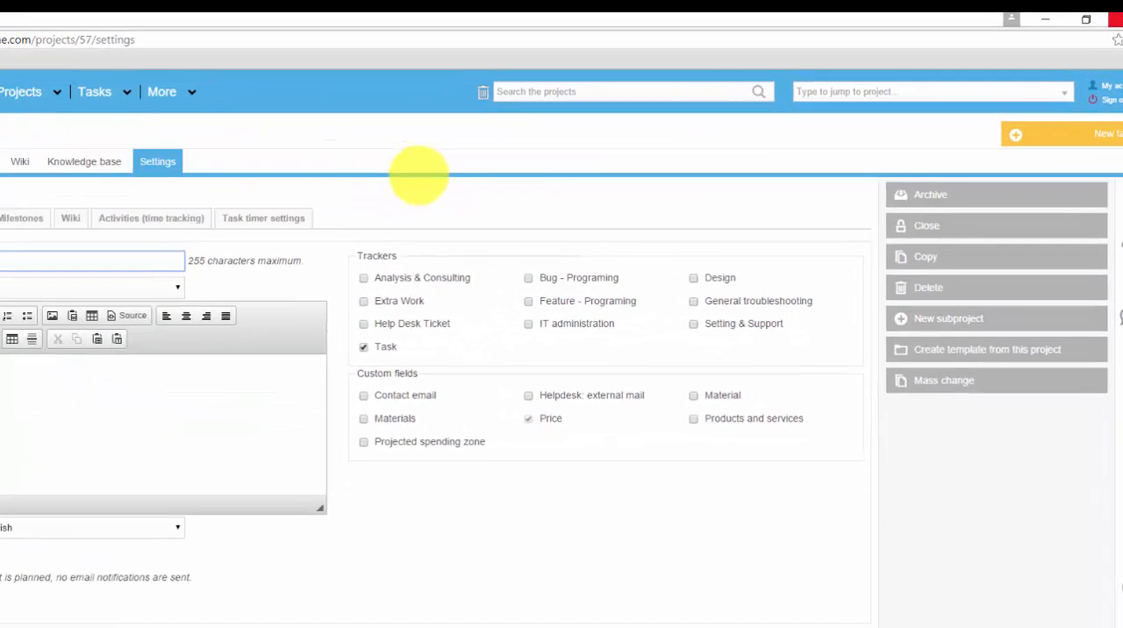
click(926, 225)
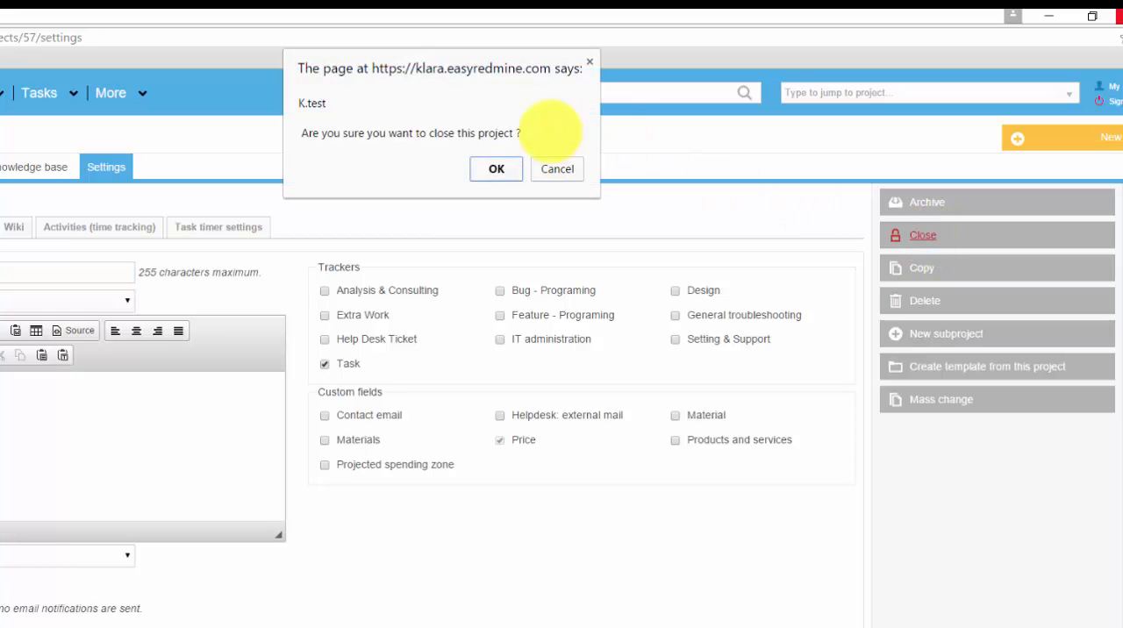
click(495, 168)
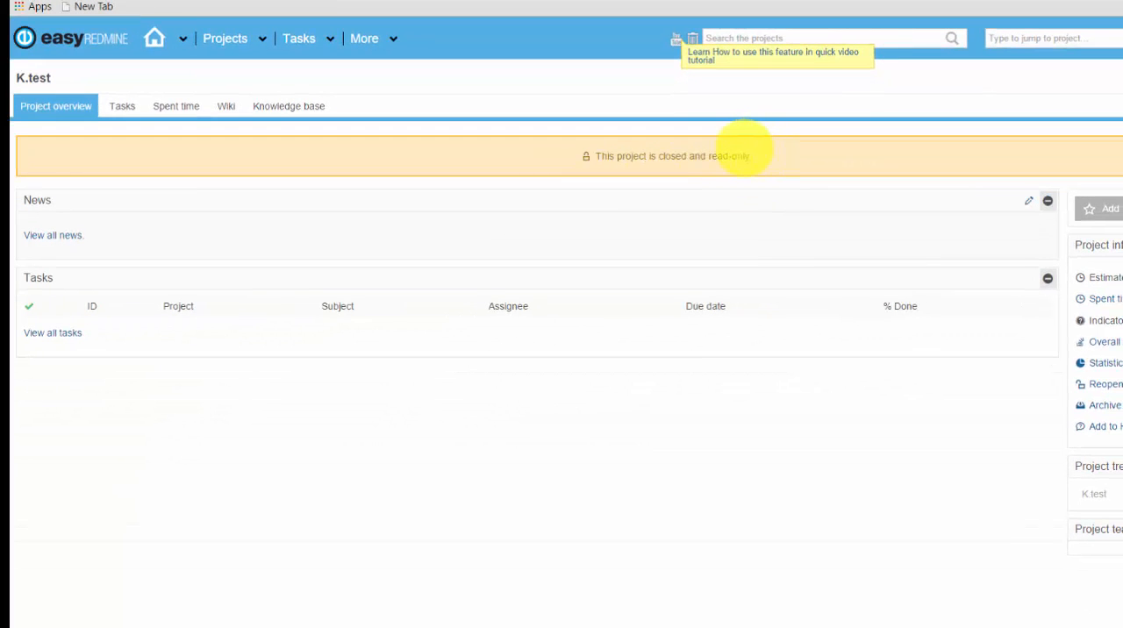
mouse_move(225, 38)
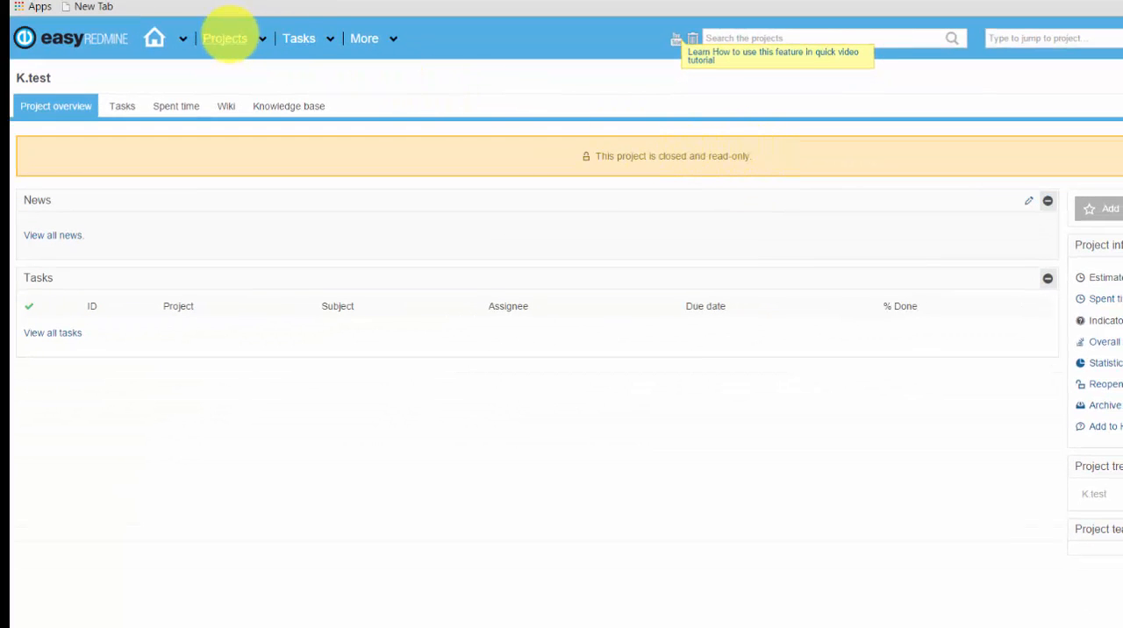
Step: Return from the closed K.test to the project list of 19 projects
click(225, 39)
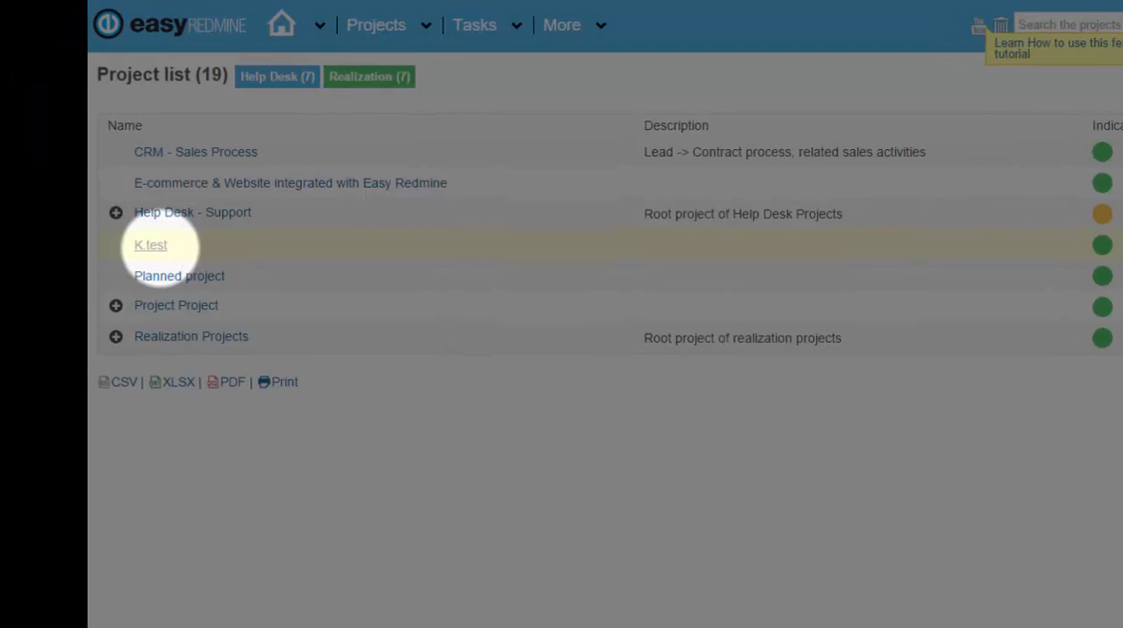
mouse_move(151, 245)
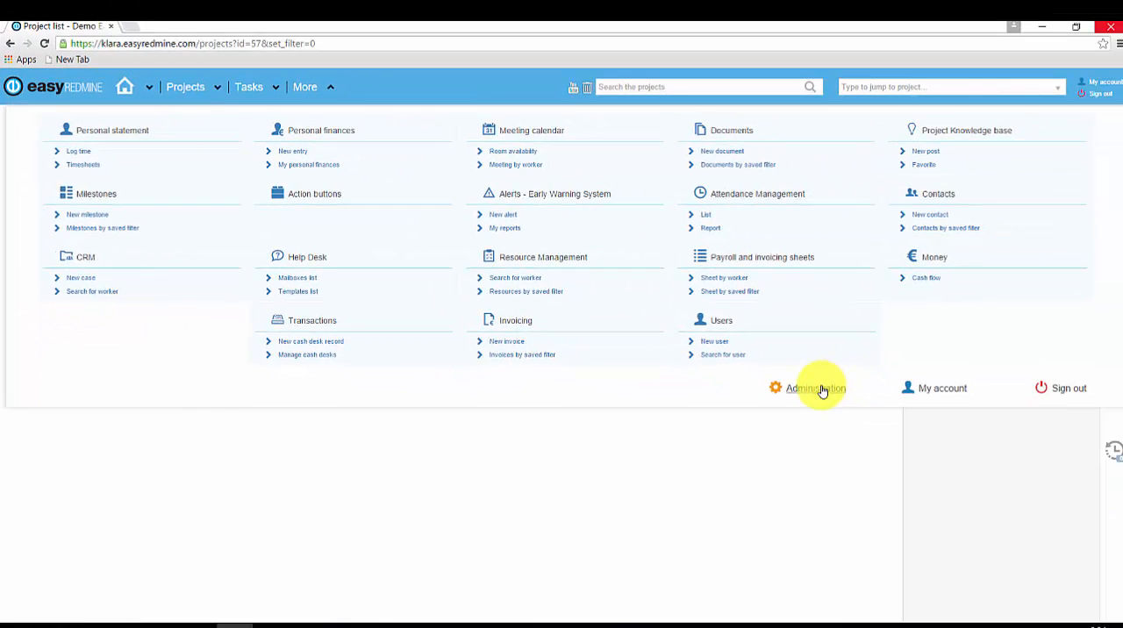
Step: List closed-status projects in the Administration projects list
click(814, 388)
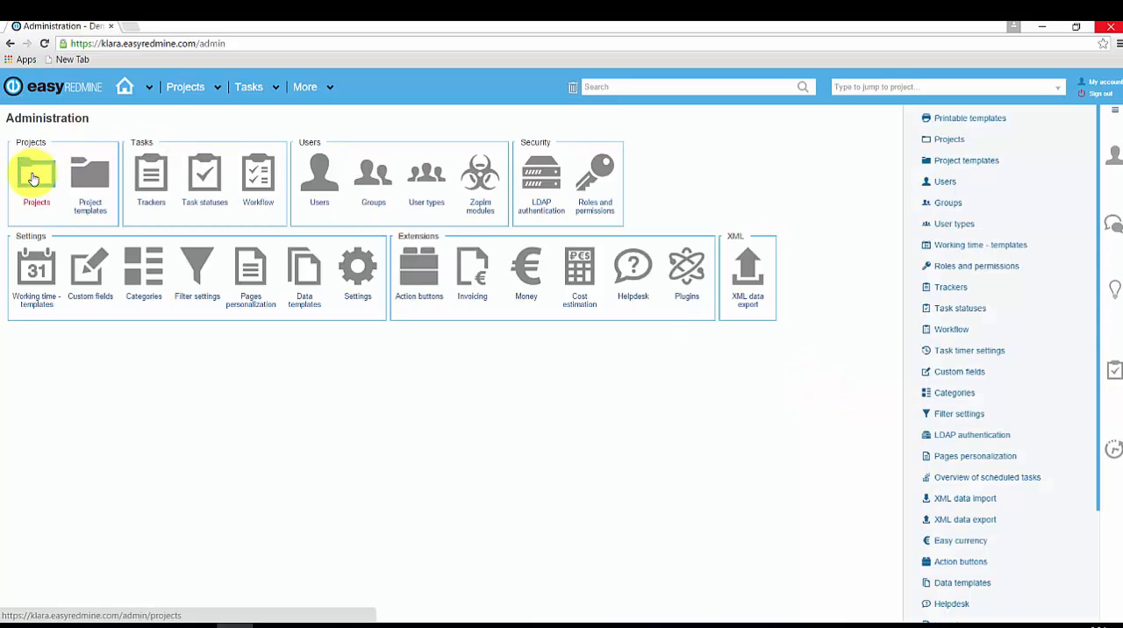
click(35, 176)
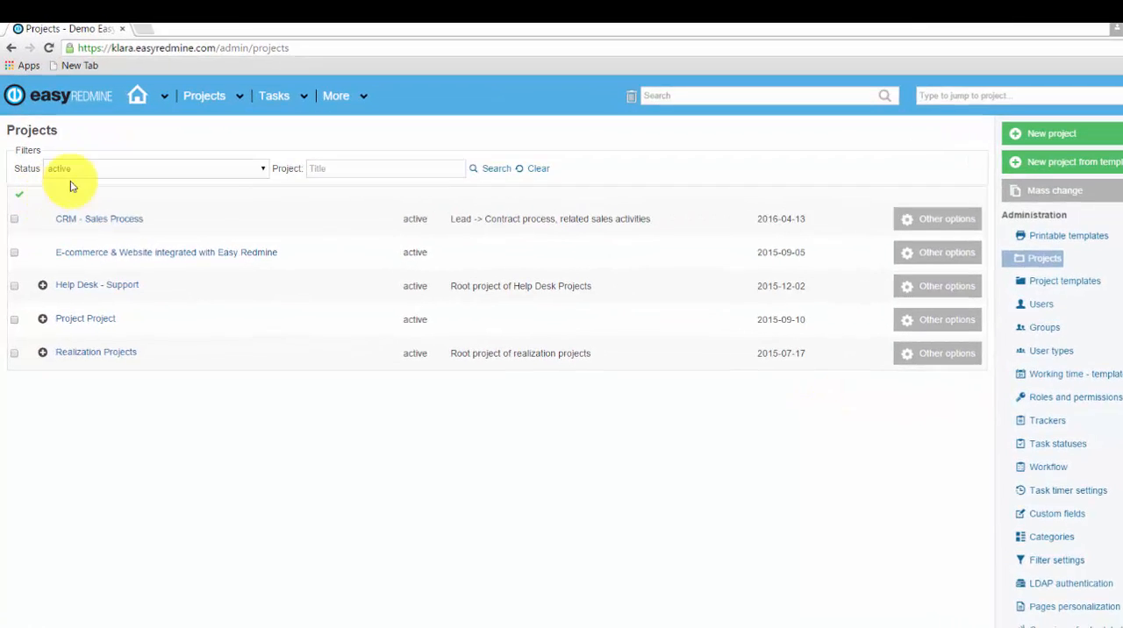
click(154, 168)
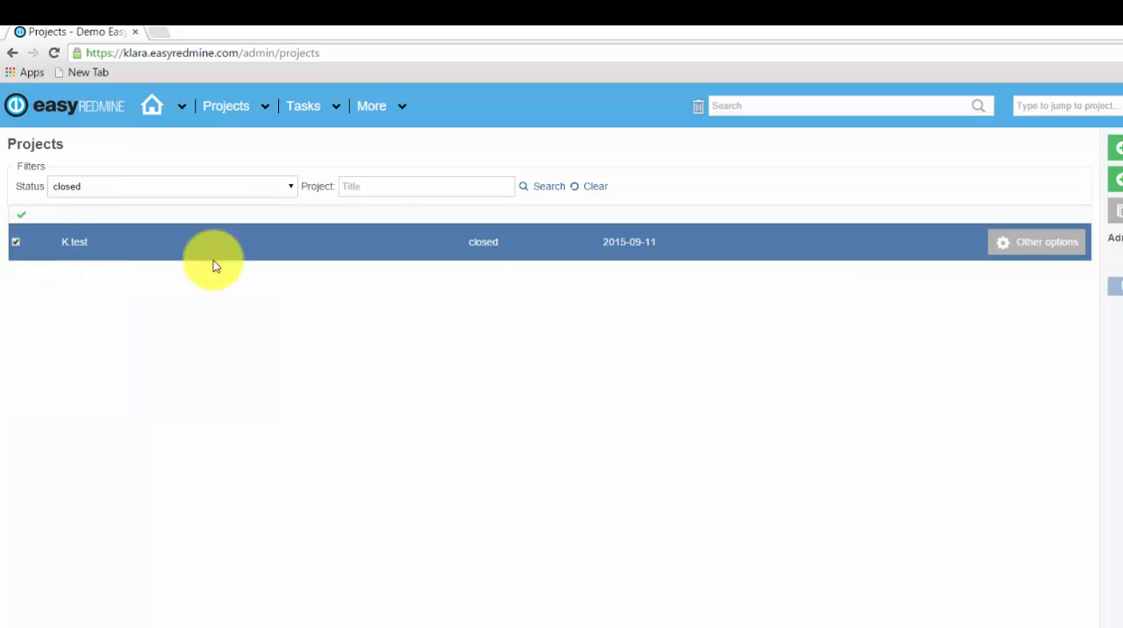
Step: Reopen K.test via Other options and head back to the project list
click(1035, 242)
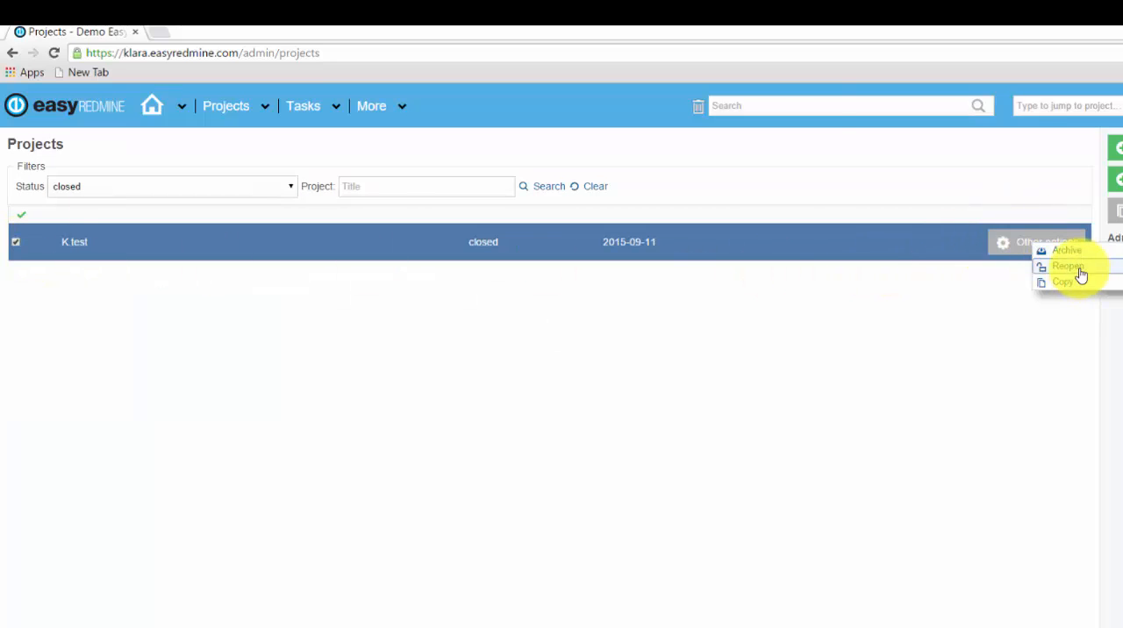
click(1067, 267)
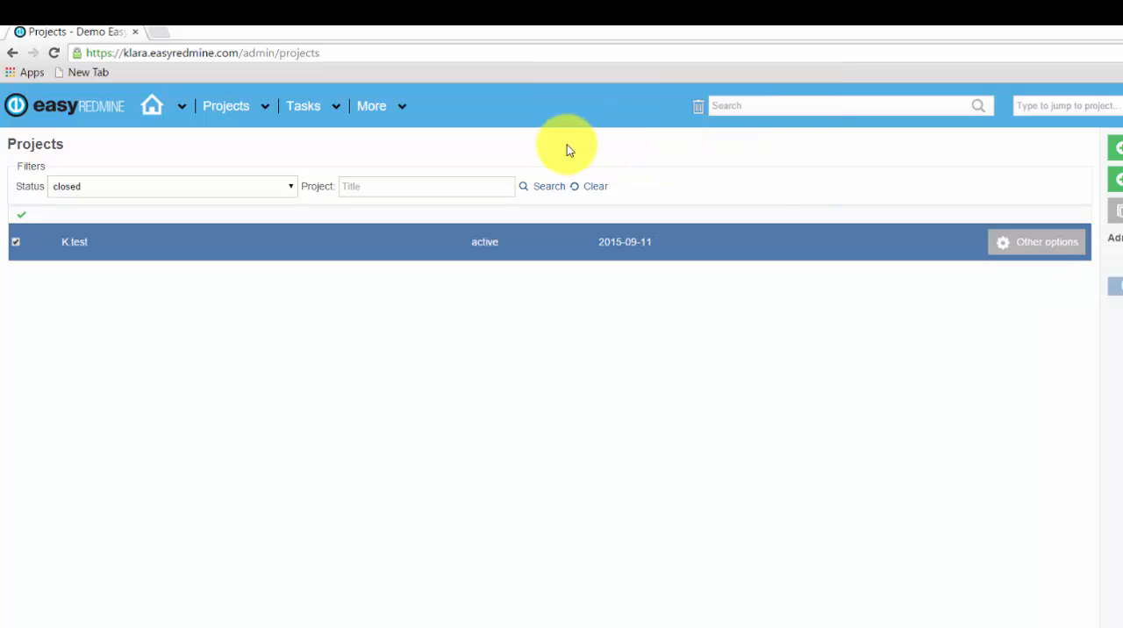
click(225, 105)
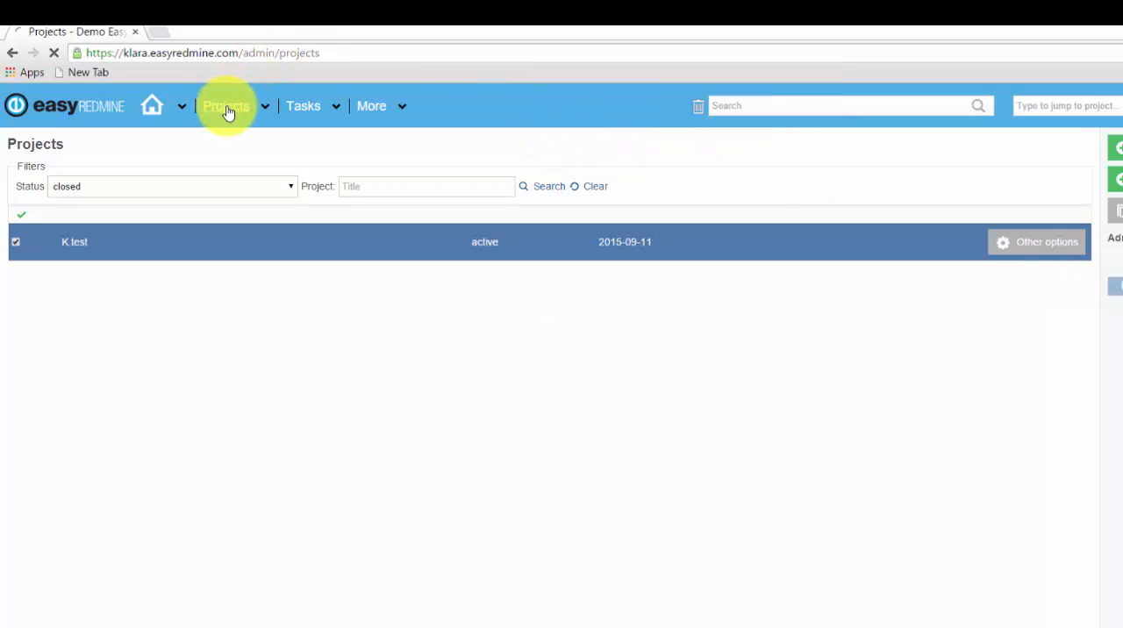
Step: Reload the project list showing K.test active among 19 projects
click(226, 105)
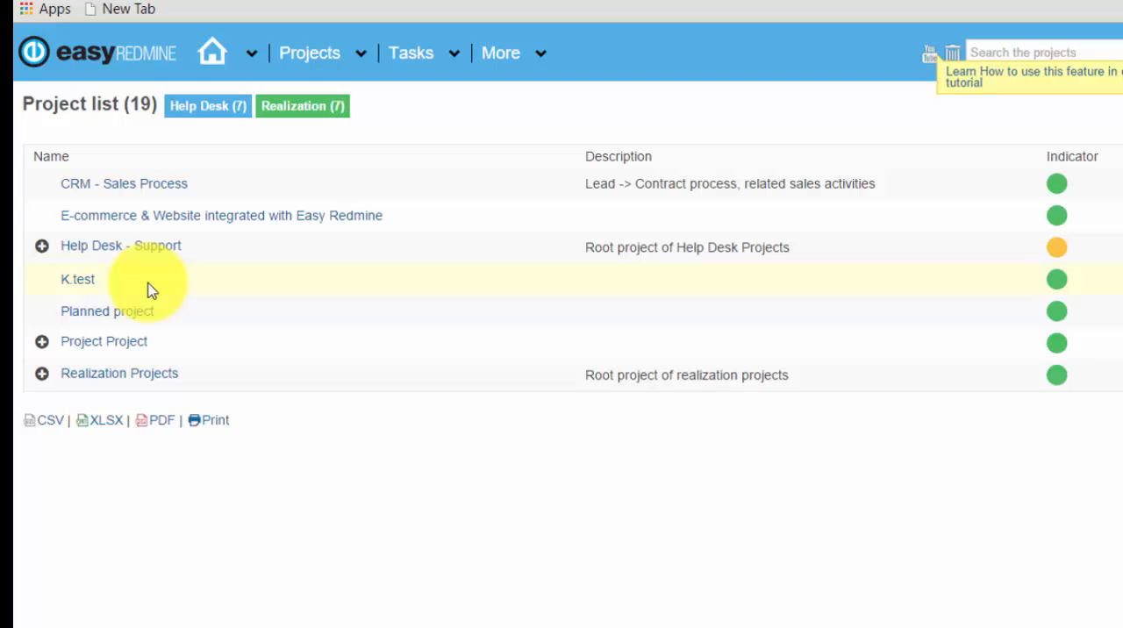
mouse_move(77, 279)
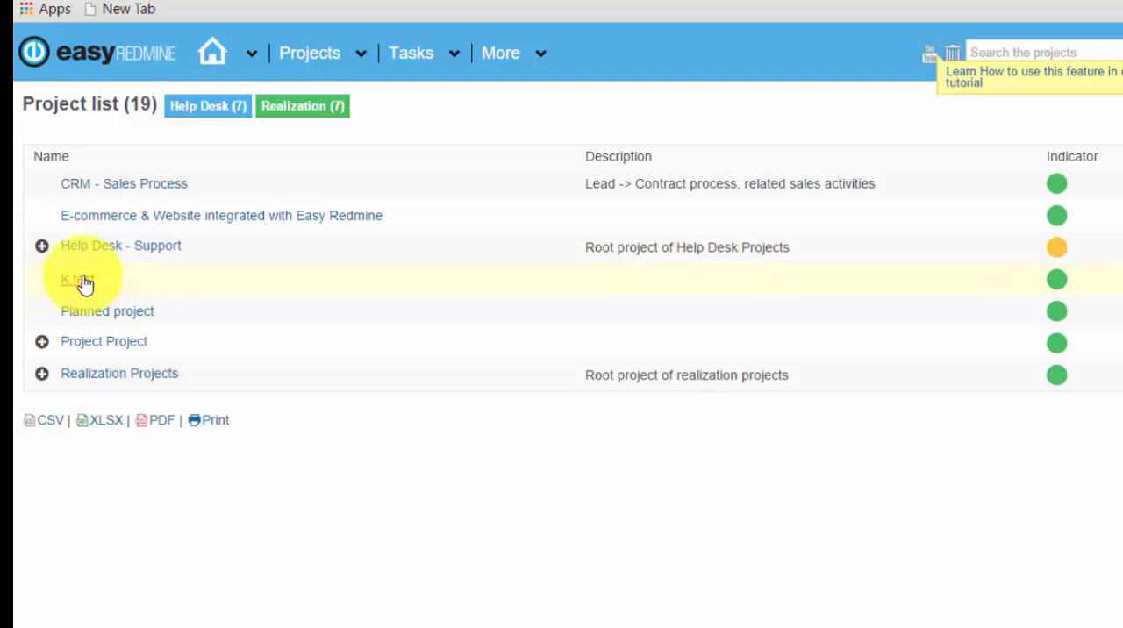